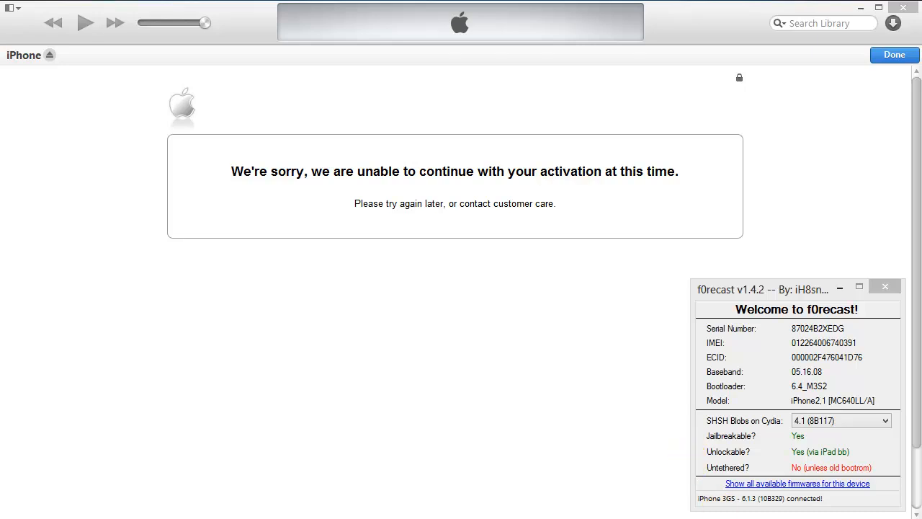
{"action": "mouse_move", "coordinate": [752, 502]}
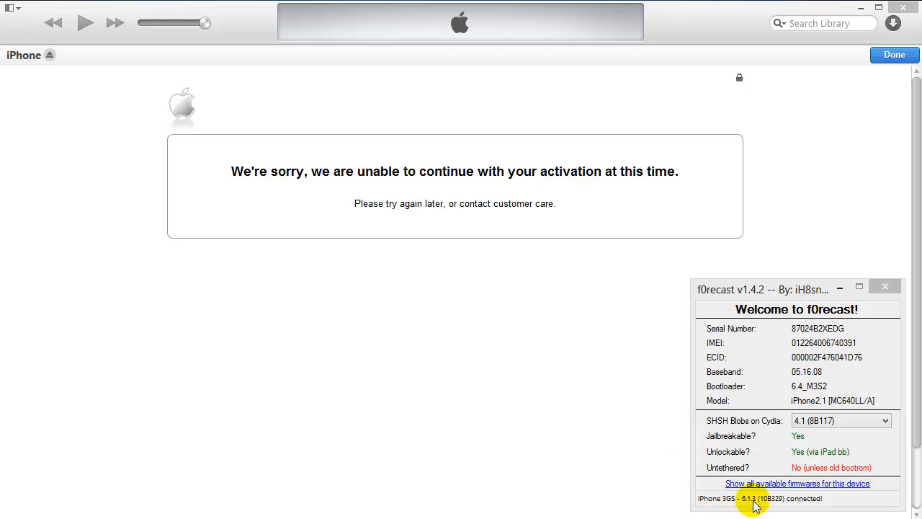
{"action": "mouse_move", "coordinate": [839, 382]}
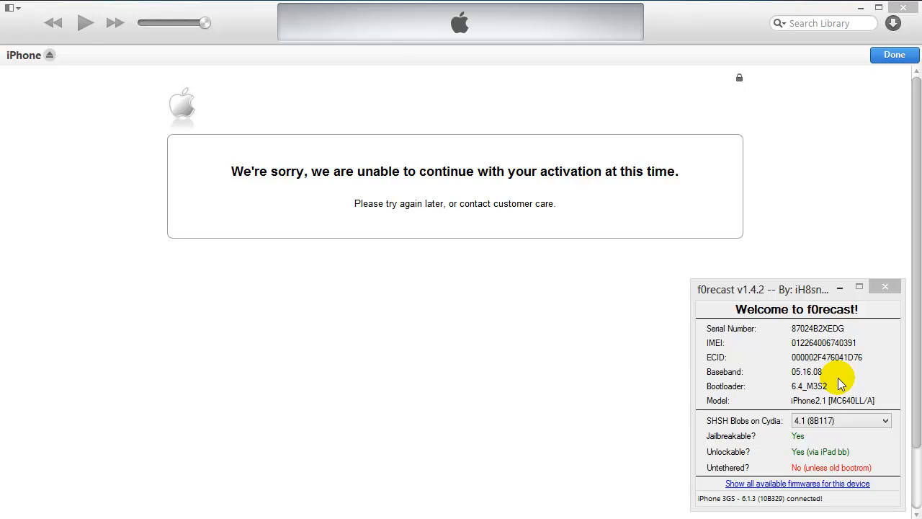
{"action": "mouse_move", "coordinate": [841, 371]}
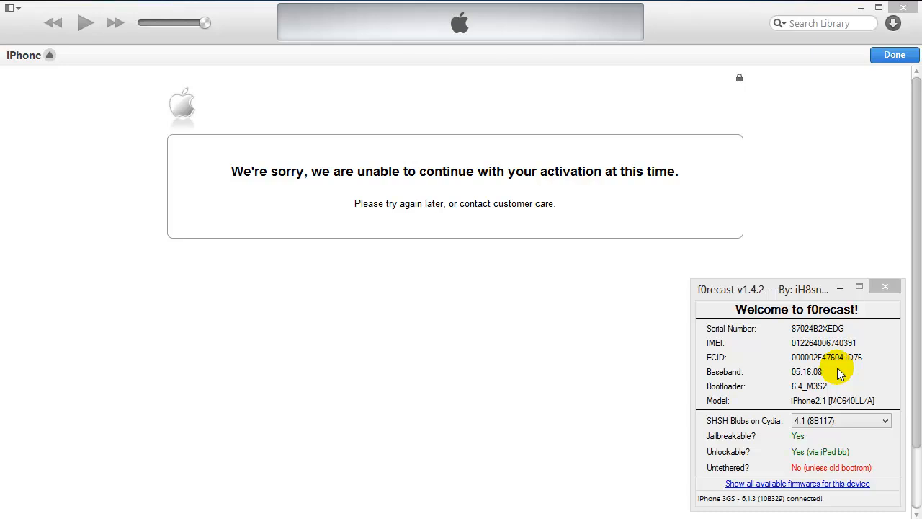
{"action": "mouse_move", "coordinate": [742, 313]}
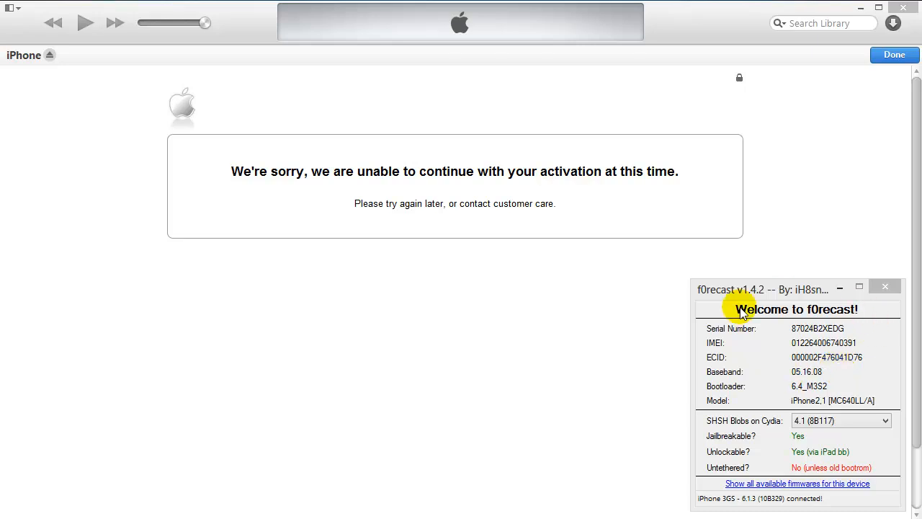
{"action": "mouse_move", "coordinate": [765, 371]}
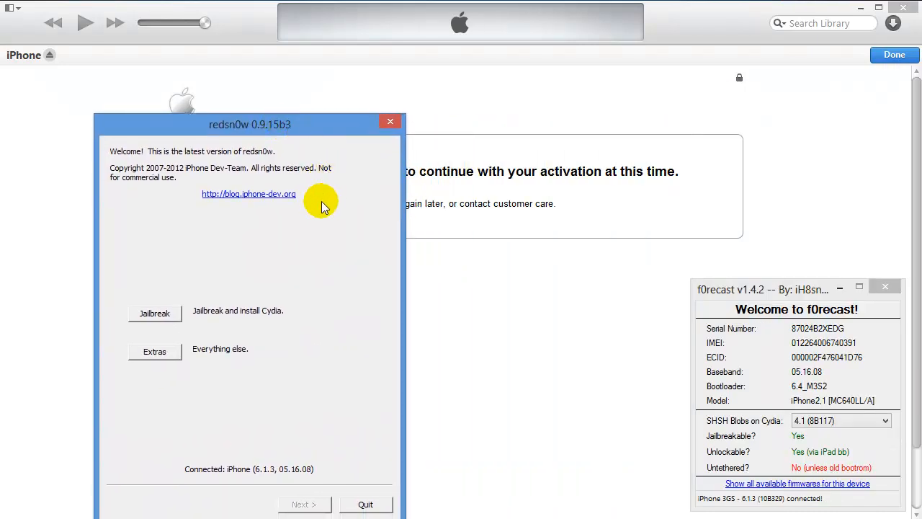
{"action": "mouse_move", "coordinate": [266, 124]}
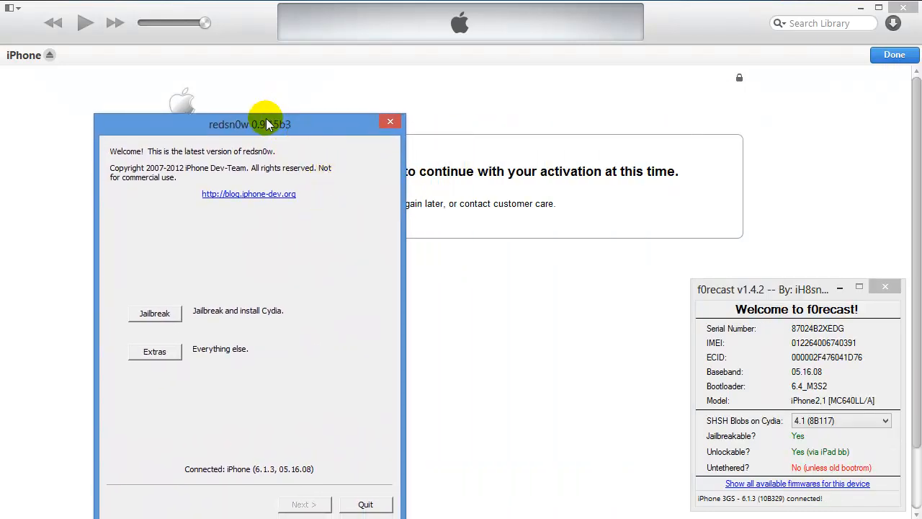
Reopen redsn0w cleanly, dismissing the firmware file listing and the welcome window.
{"action": "left_click_drag", "start_coordinate": [265, 124], "coordinate": [184, 104]}
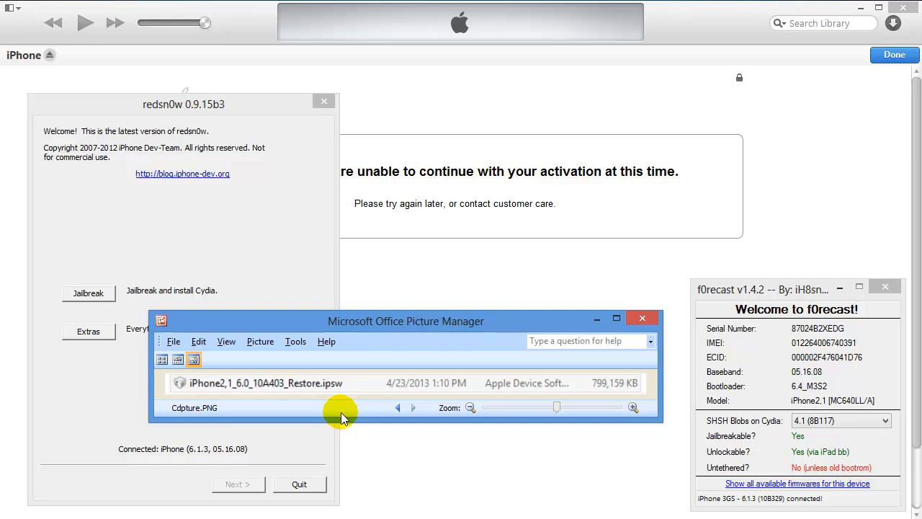
{"action": "mouse_move", "coordinate": [582, 322]}
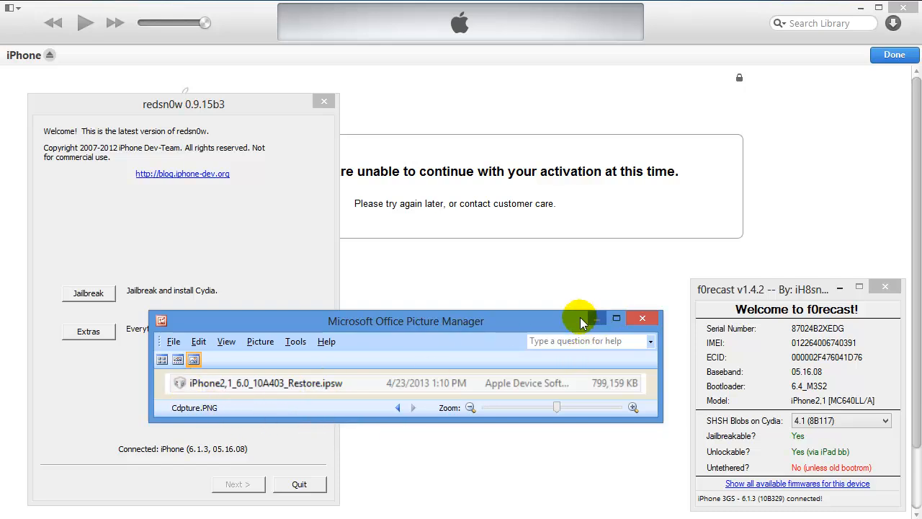
{"action": "left_click", "coordinate": [616, 318]}
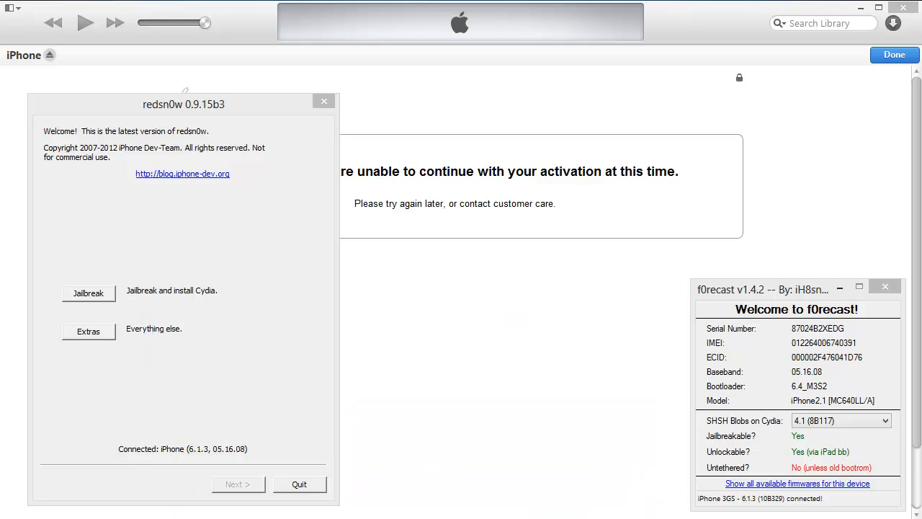
{"action": "left_click_drag", "start_coordinate": [184, 104], "coordinate": [500, 127]}
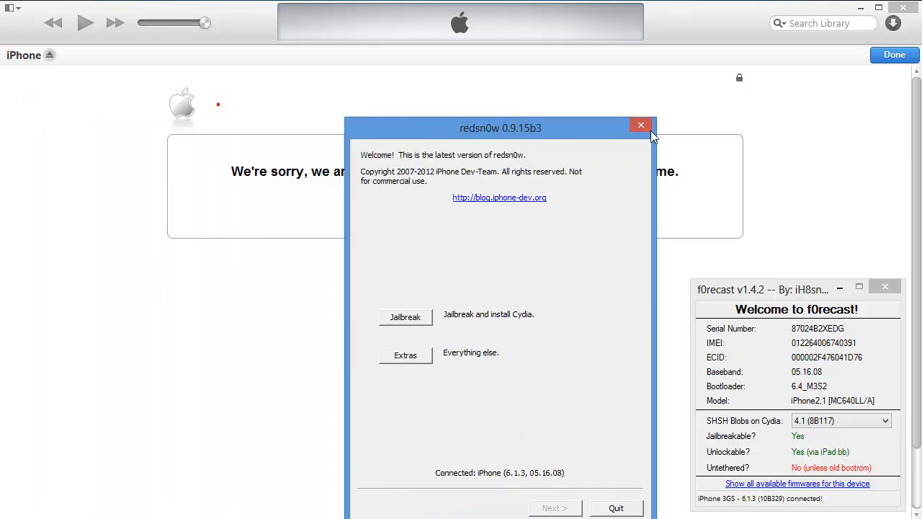
{"action": "left_click", "coordinate": [640, 124]}
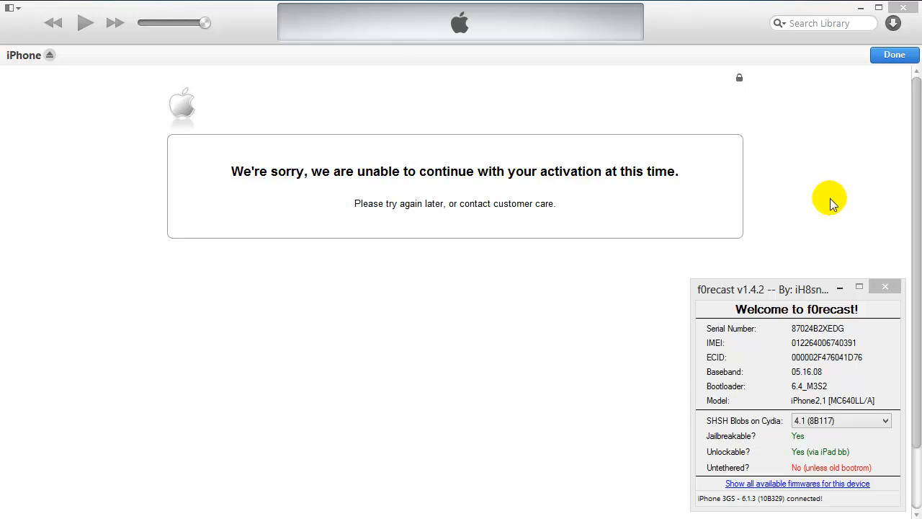
{"action": "mouse_move", "coordinate": [770, 299]}
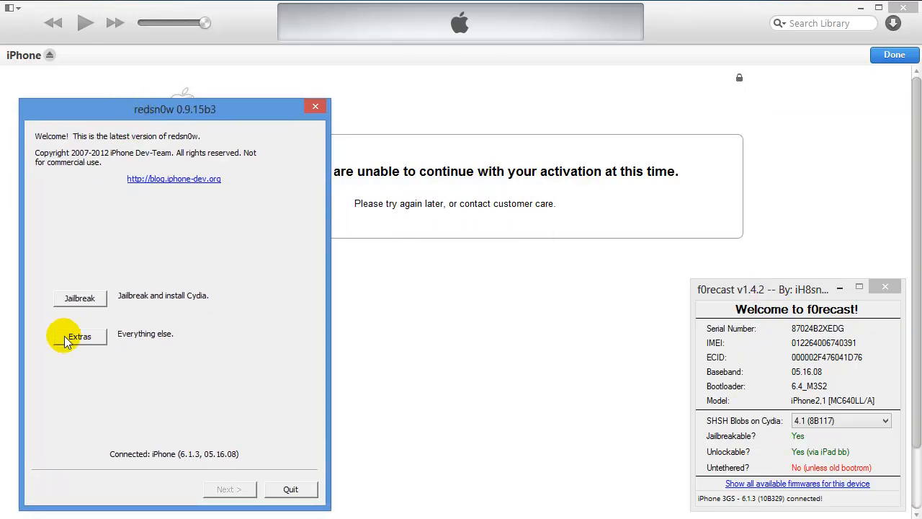
Via Extras > Select IPSW, choose iPhone2,1_6.0_10A403_Restore.ipsw from LOGMEIN and acknowledge identification.
{"action": "left_click", "coordinate": [79, 335]}
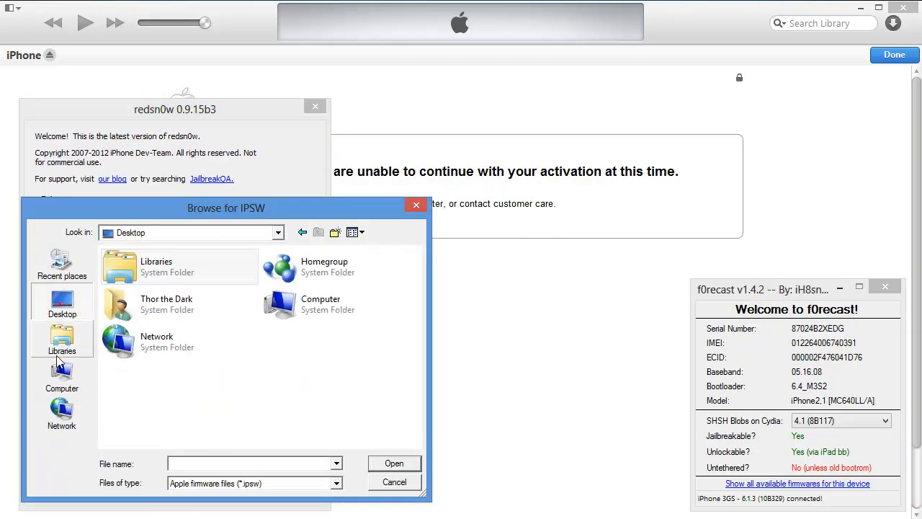
{"action": "left_click", "coordinate": [60, 374]}
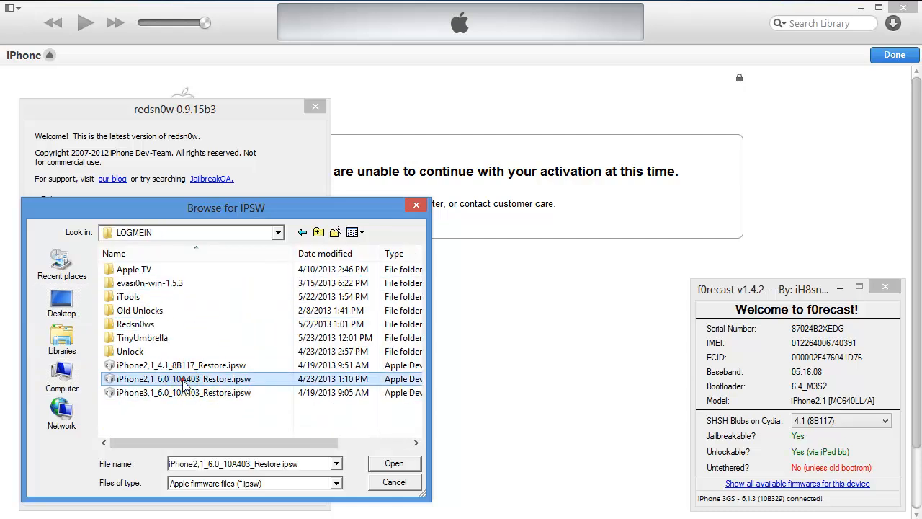
{"action": "mouse_move", "coordinate": [164, 380]}
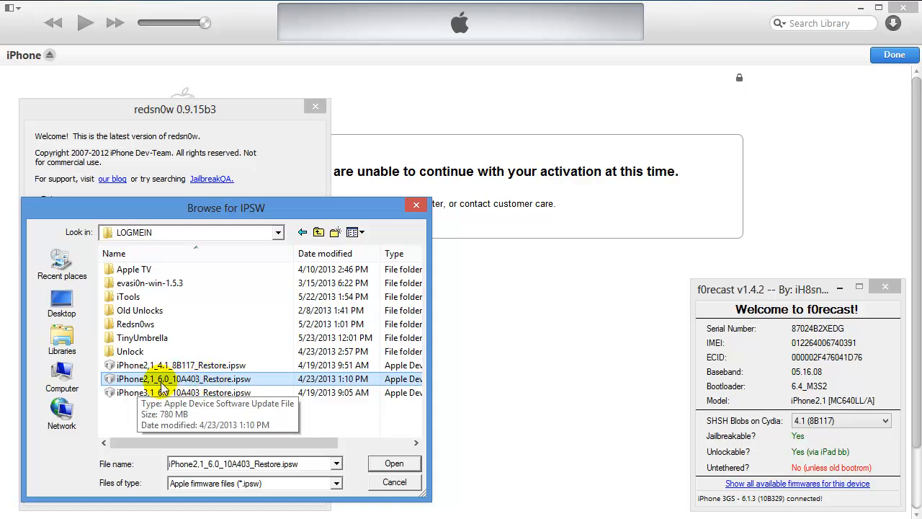
{"action": "mouse_move", "coordinate": [205, 383]}
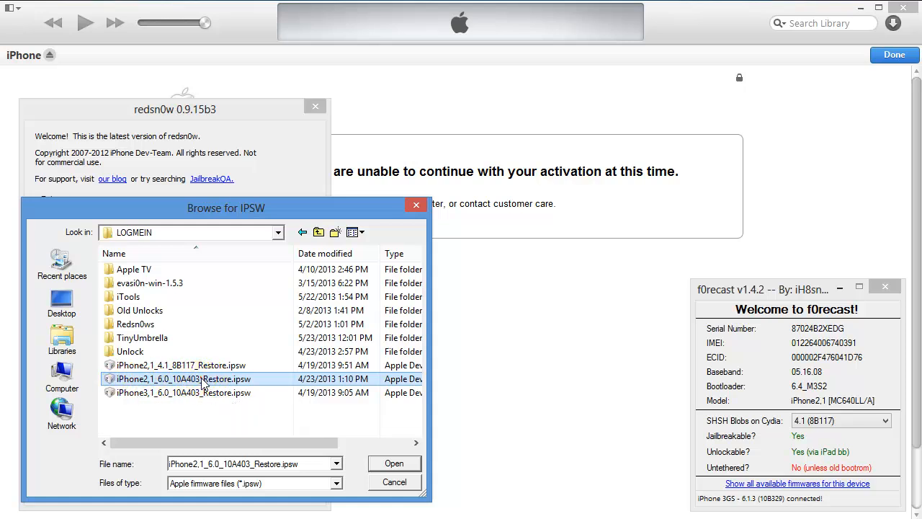
{"action": "left_click", "coordinate": [395, 462]}
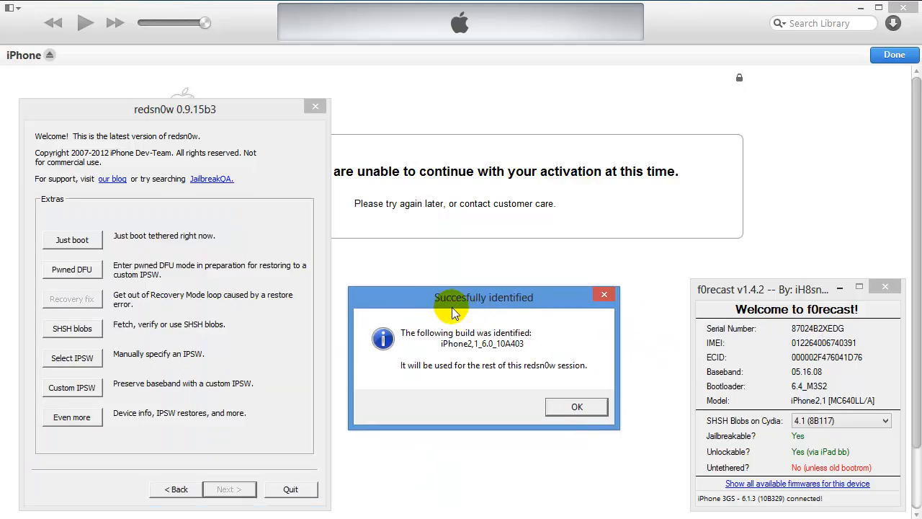
{"action": "left_click", "coordinate": [577, 406]}
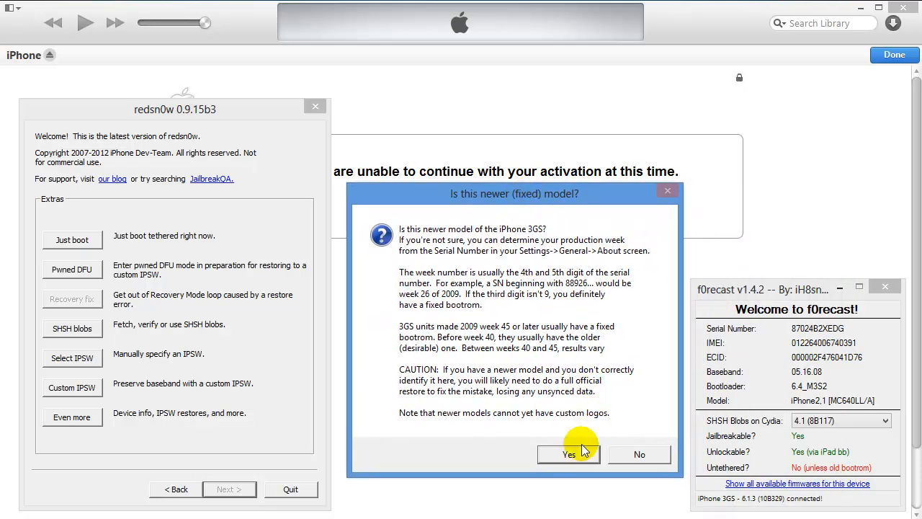
{"action": "mouse_move", "coordinate": [591, 474]}
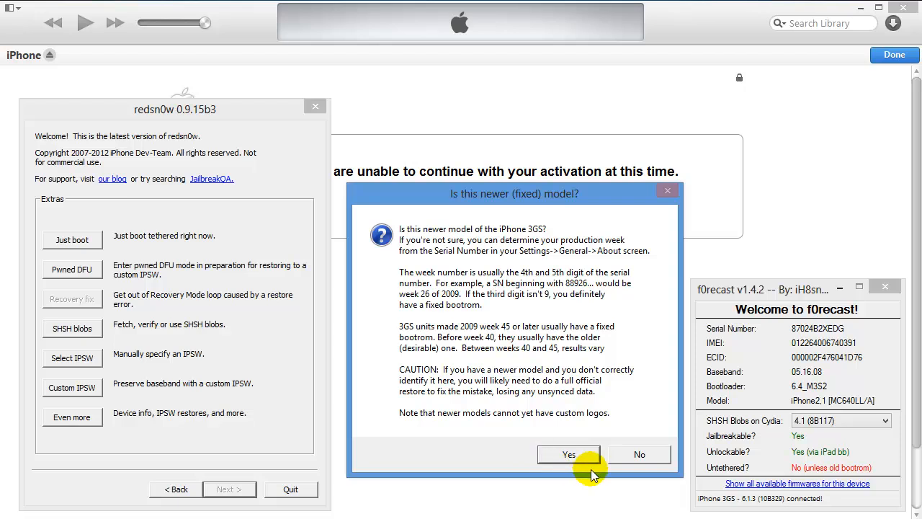
{"action": "mouse_move", "coordinate": [540, 511]}
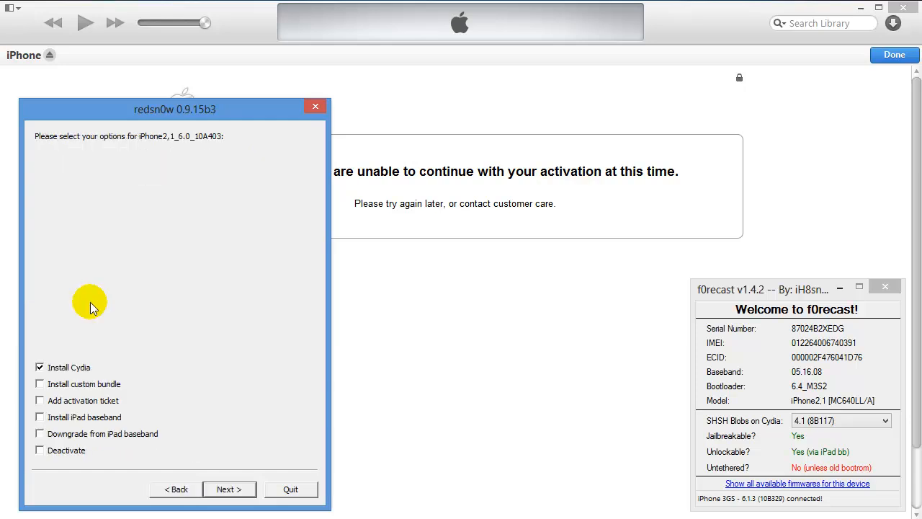
{"action": "mouse_move", "coordinate": [44, 435]}
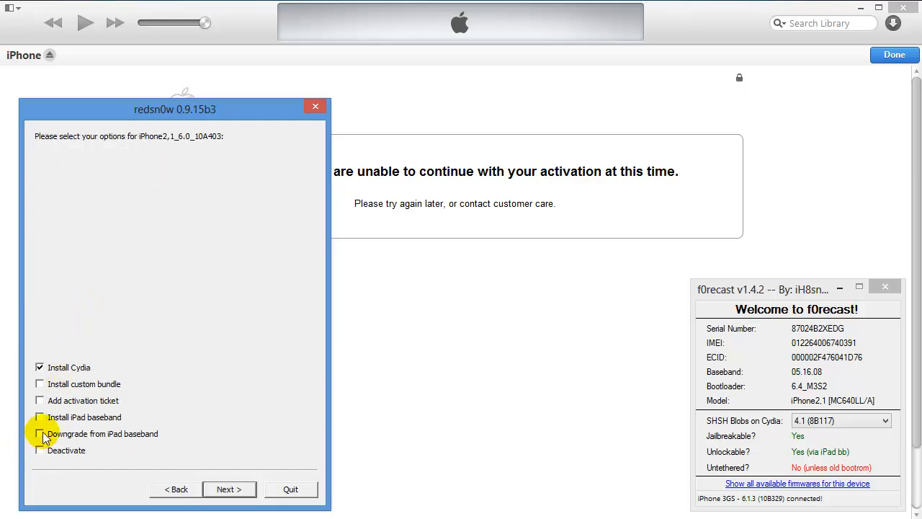
Enable only the iPad baseband downgrade option and proceed to the DFU preparation step.
{"action": "left_click", "coordinate": [40, 432]}
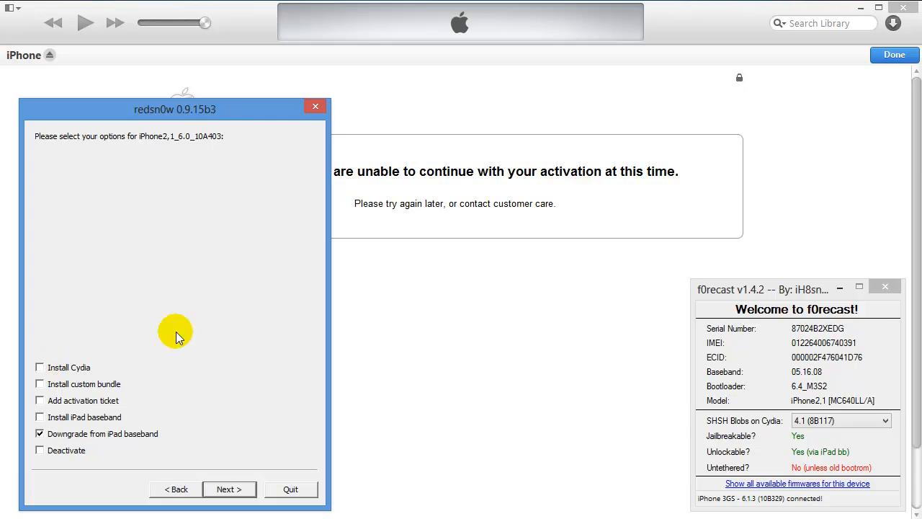
{"action": "left_click", "coordinate": [229, 490]}
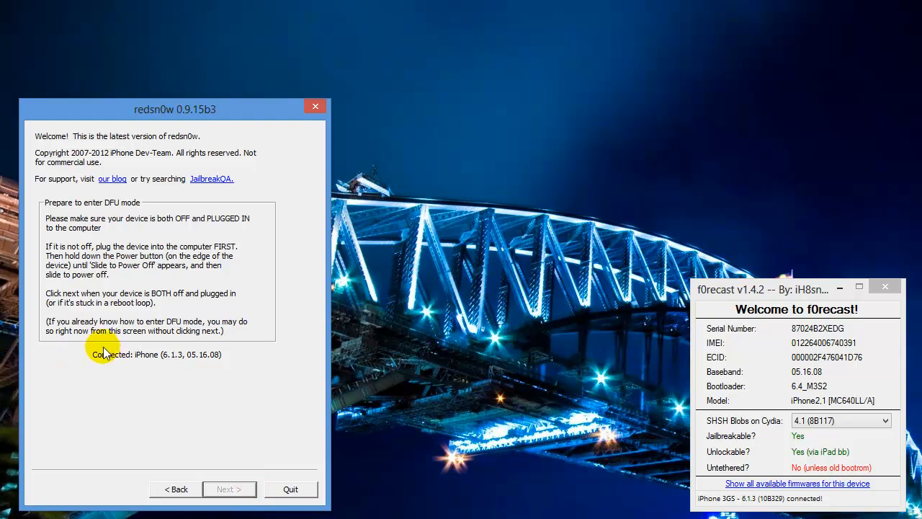
{"action": "mouse_move", "coordinate": [101, 375]}
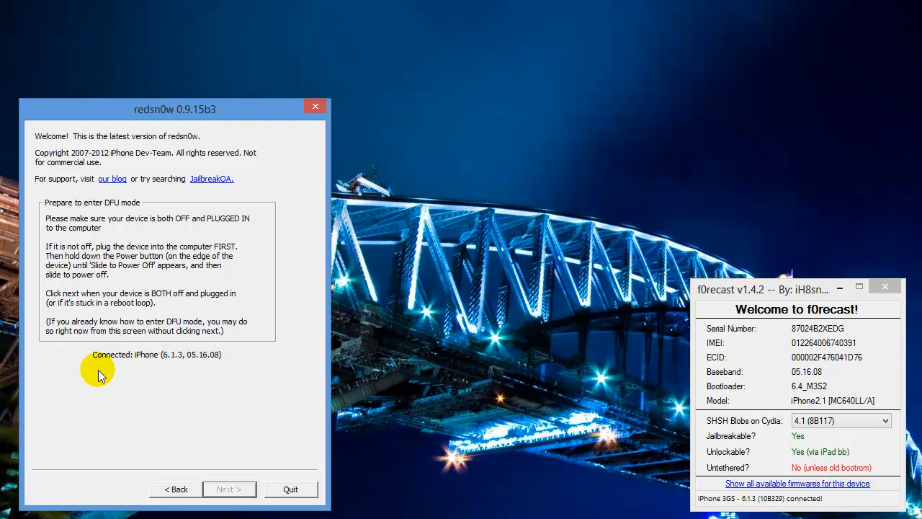
{"action": "mouse_move", "coordinate": [238, 369]}
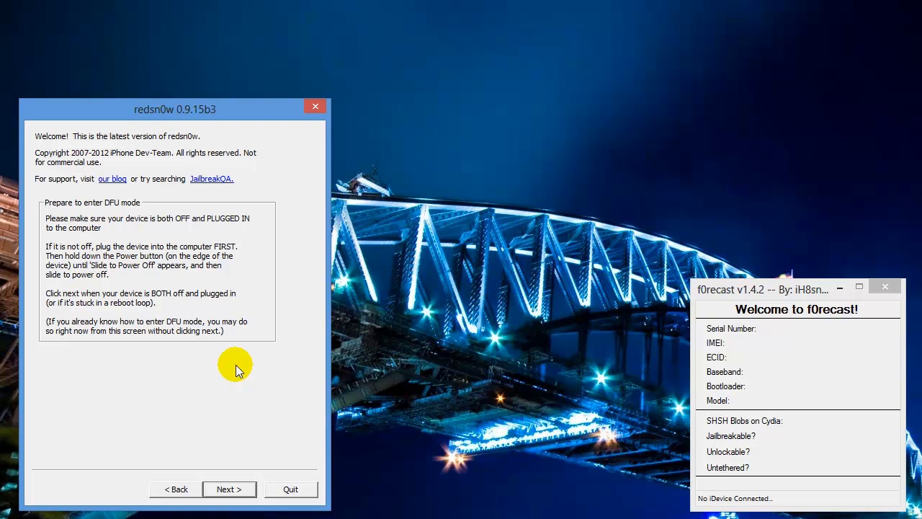
Advance to the DFU button-timing prompts and let the baseband downgrade run to Done.
{"action": "left_click", "coordinate": [229, 490]}
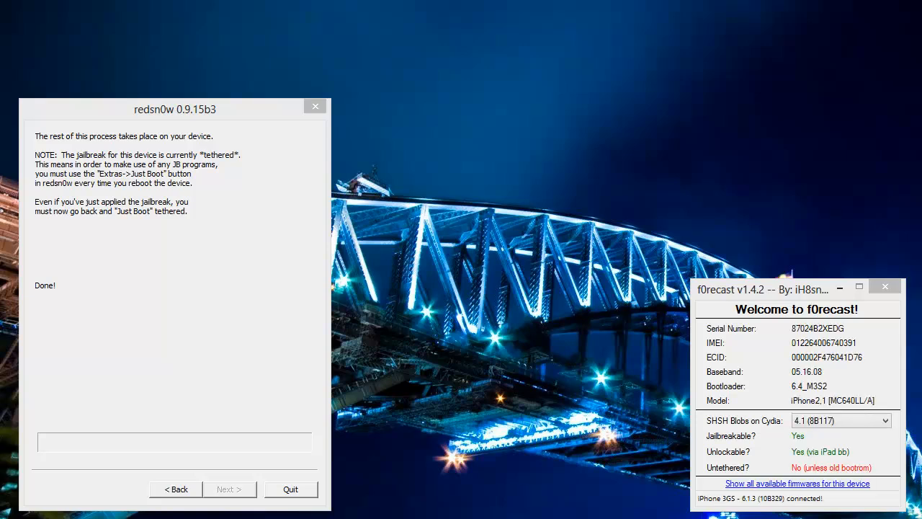
{"action": "mouse_move", "coordinate": [841, 376]}
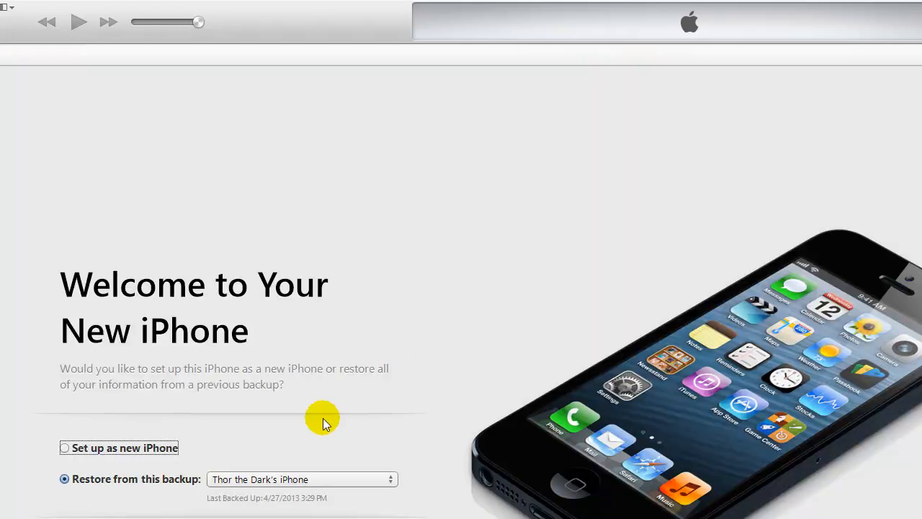
Choose 'Set up as new iPhone' rather than restoring from a backup.
{"action": "left_click", "coordinate": [65, 446]}
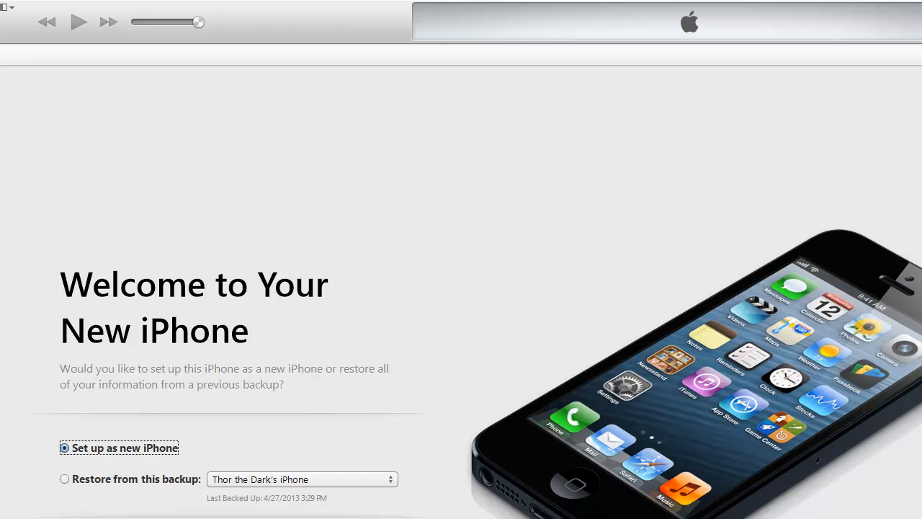
{"action": "mouse_move", "coordinate": [338, 430]}
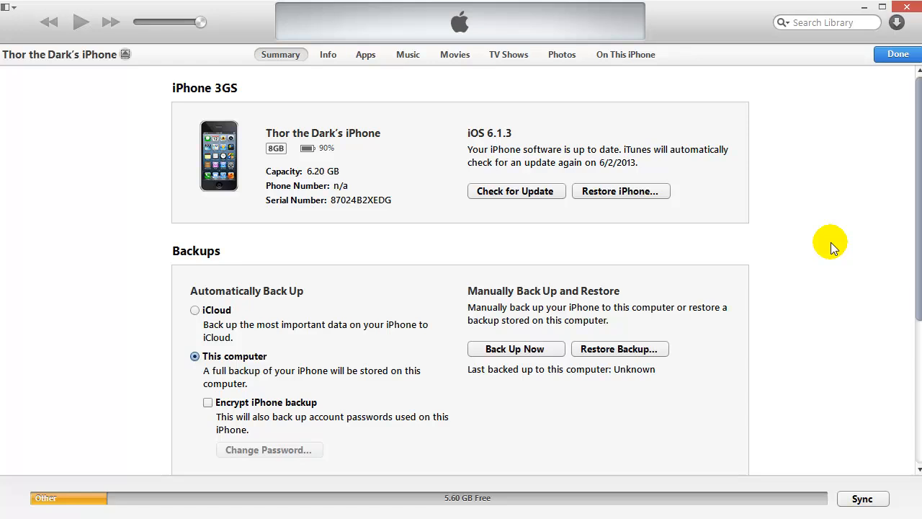
{"action": "mouse_move", "coordinate": [841, 244]}
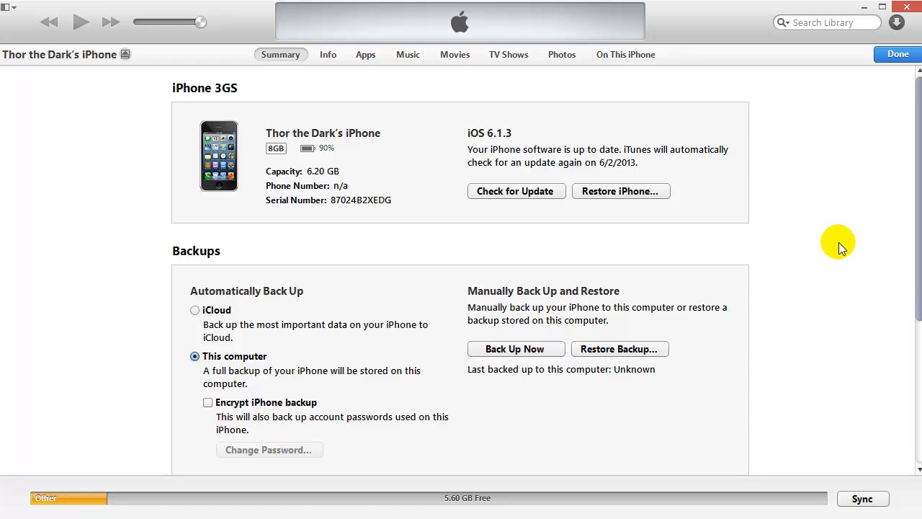
{"action": "mouse_move", "coordinate": [832, 243]}
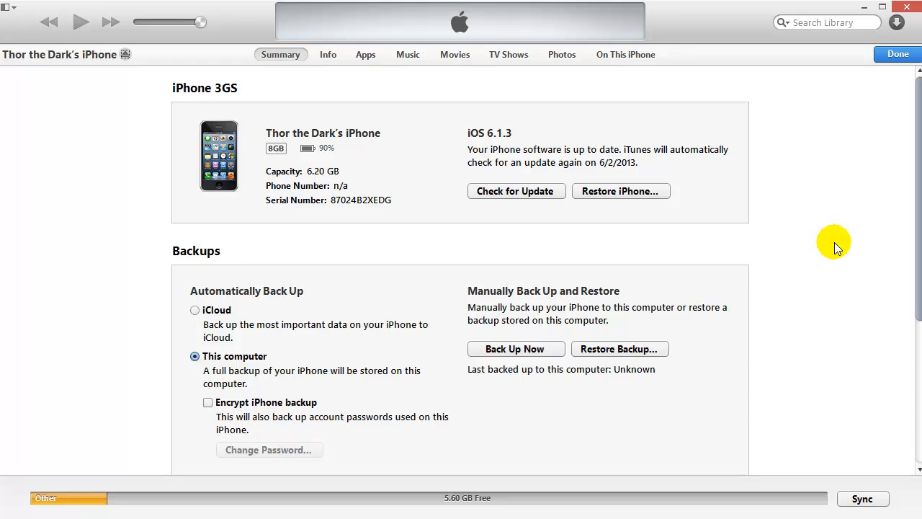
Start Restore iPhone, decline the backup, and confirm erasing and restoring the phone.
{"action": "left_click", "coordinate": [620, 191]}
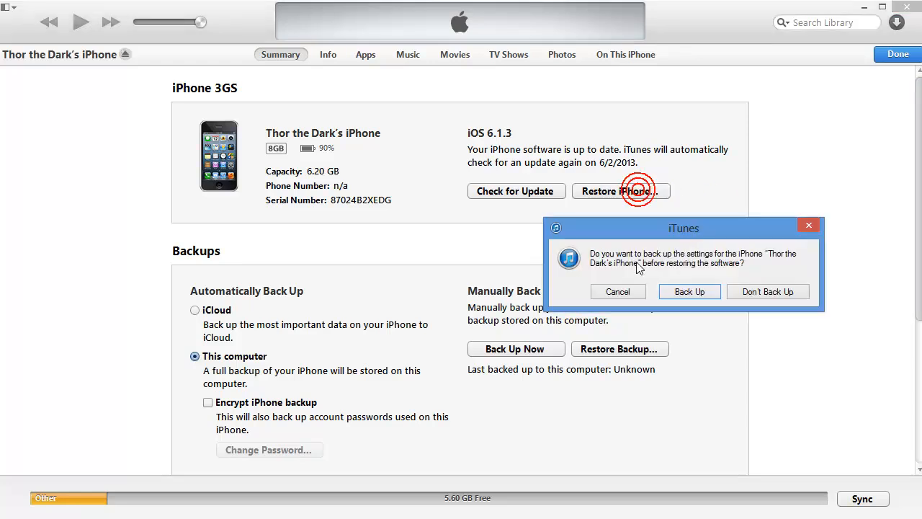
{"action": "left_click", "coordinate": [767, 291]}
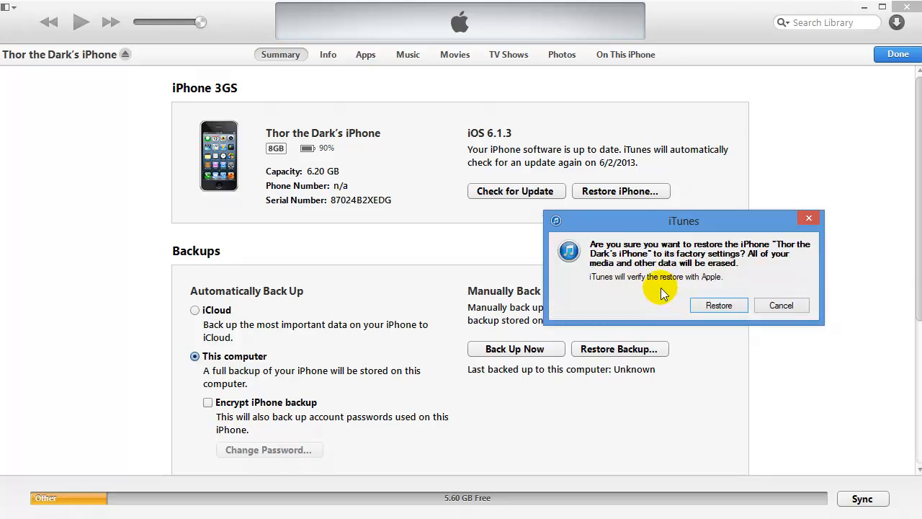
{"action": "left_click", "coordinate": [718, 305]}
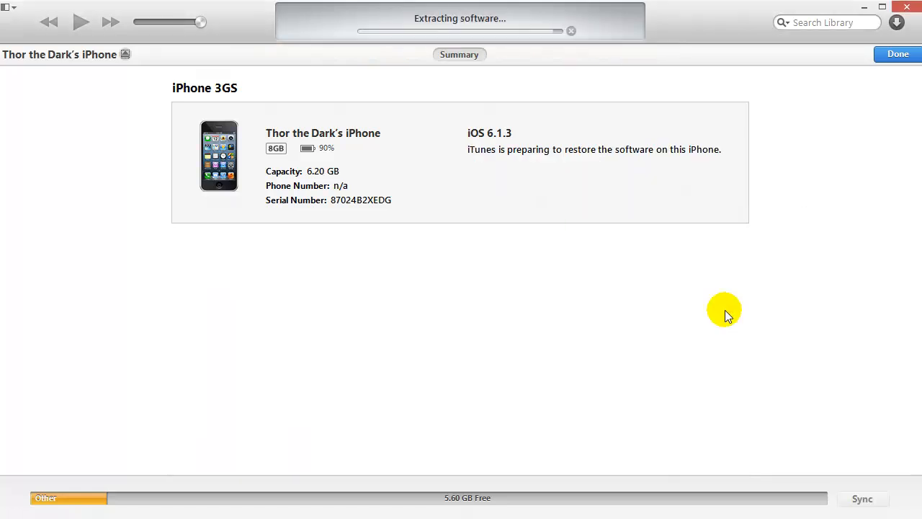
{"action": "mouse_move", "coordinate": [735, 303]}
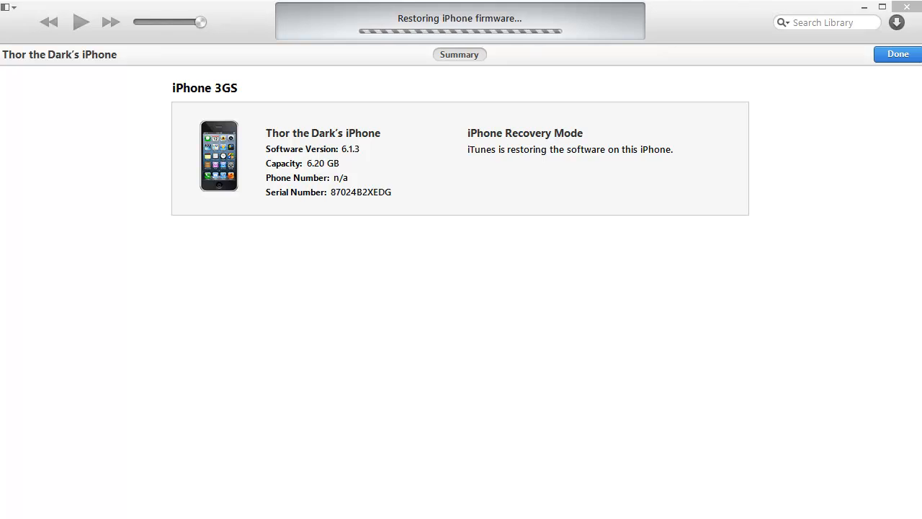
{"action": "mouse_move", "coordinate": [919, 331]}
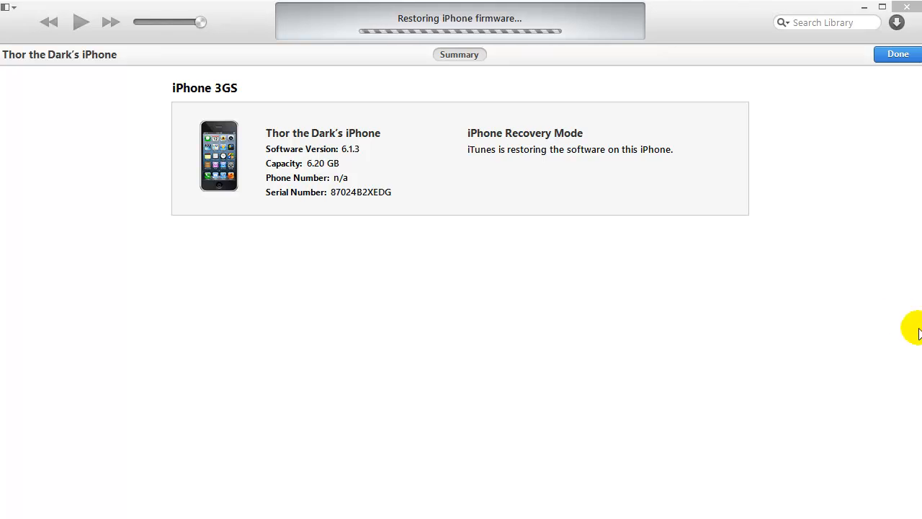
{"action": "mouse_move", "coordinate": [661, 314]}
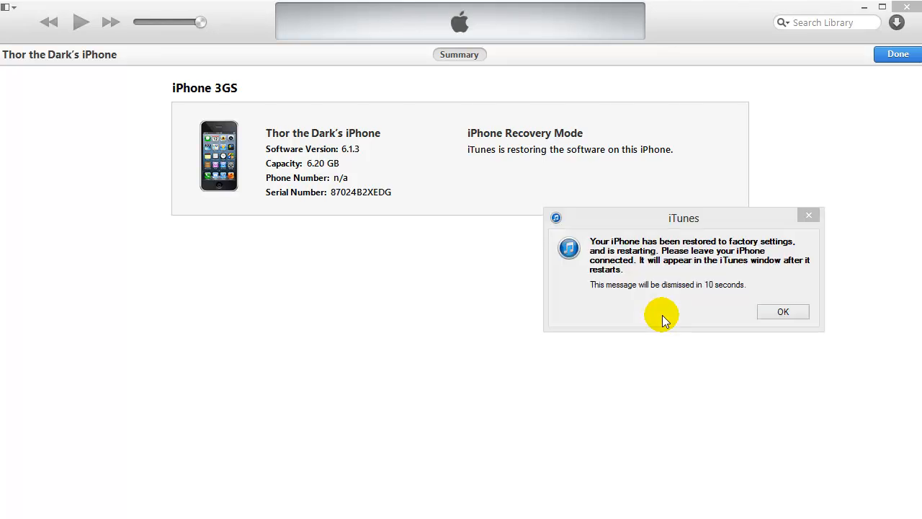
{"action": "mouse_move", "coordinate": [702, 314]}
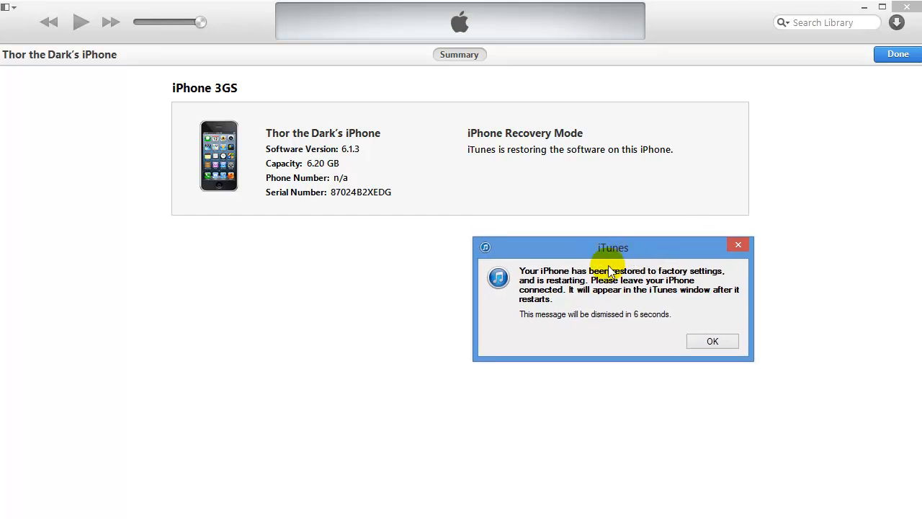
{"action": "mouse_move", "coordinate": [752, 305]}
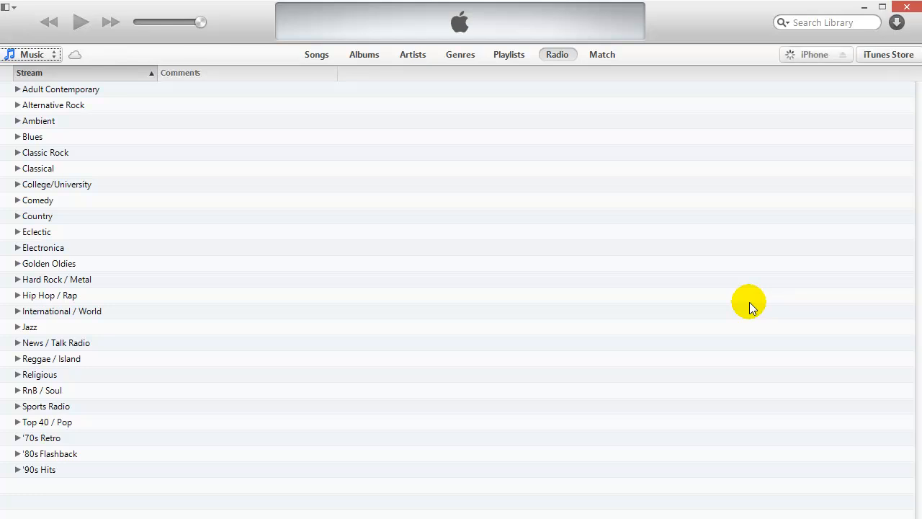
Wait through the restore until the Welcome to Your New iPhone screen appears.
{"action": "left_click", "coordinate": [815, 55]}
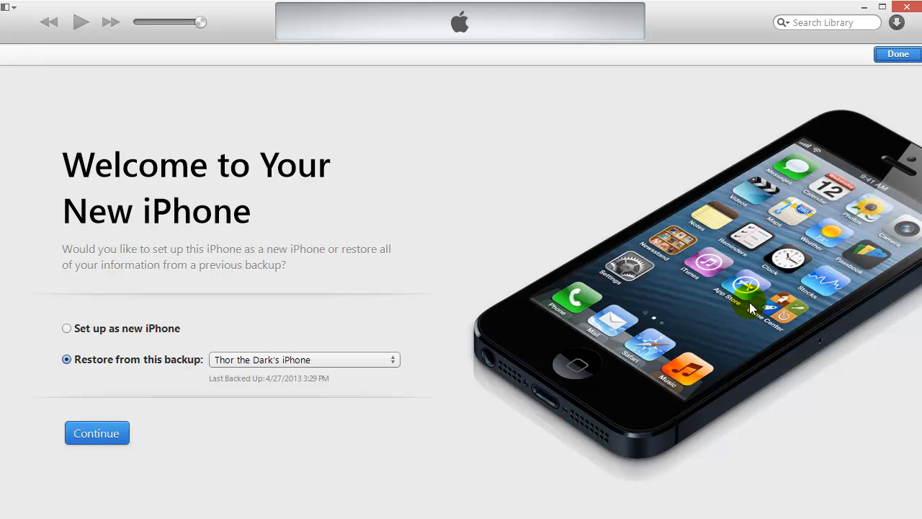
Set the restored phone up as new and view its iPhone 3GS Summary page on iOS 6.1.3.
{"action": "left_click", "coordinate": [66, 329]}
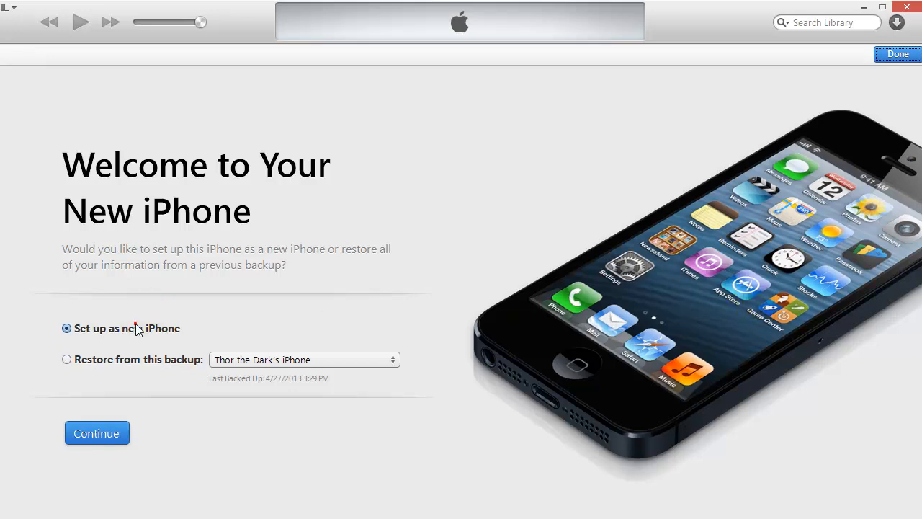
{"action": "mouse_move", "coordinate": [294, 297]}
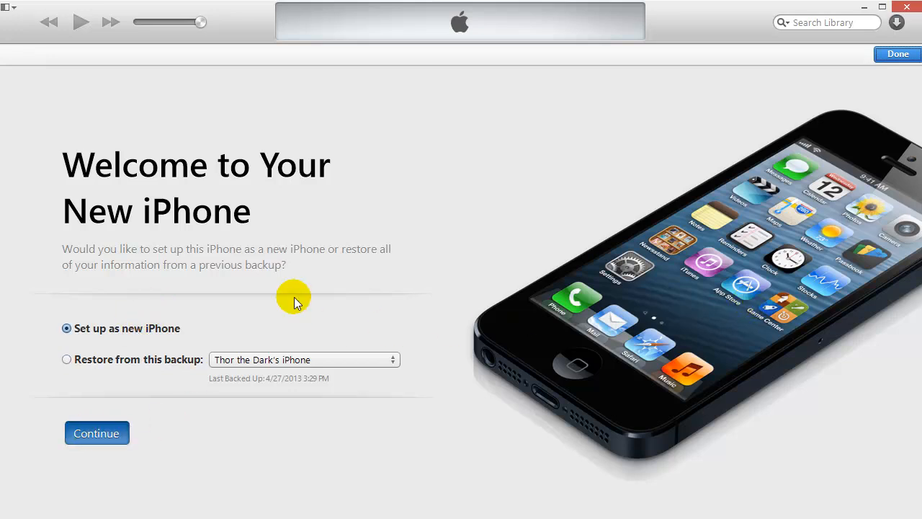
{"action": "left_click", "coordinate": [97, 433]}
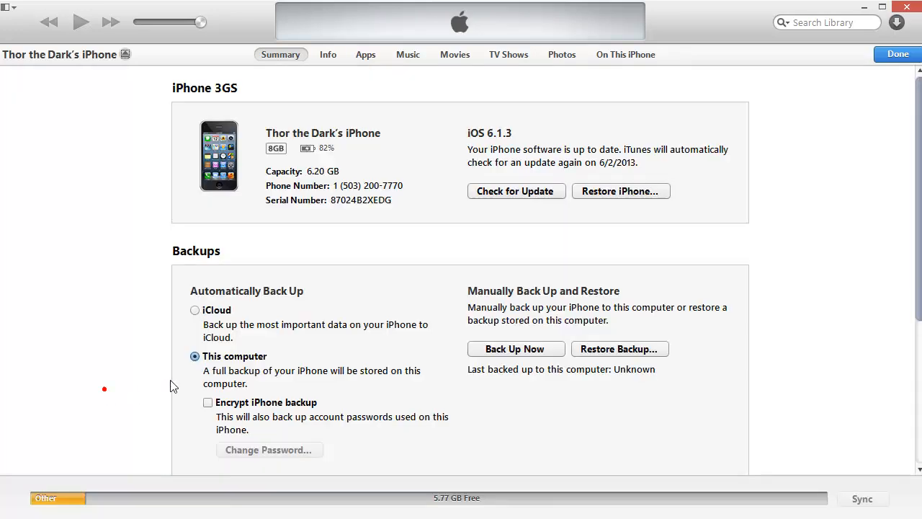
{"action": "mouse_move", "coordinate": [761, 214]}
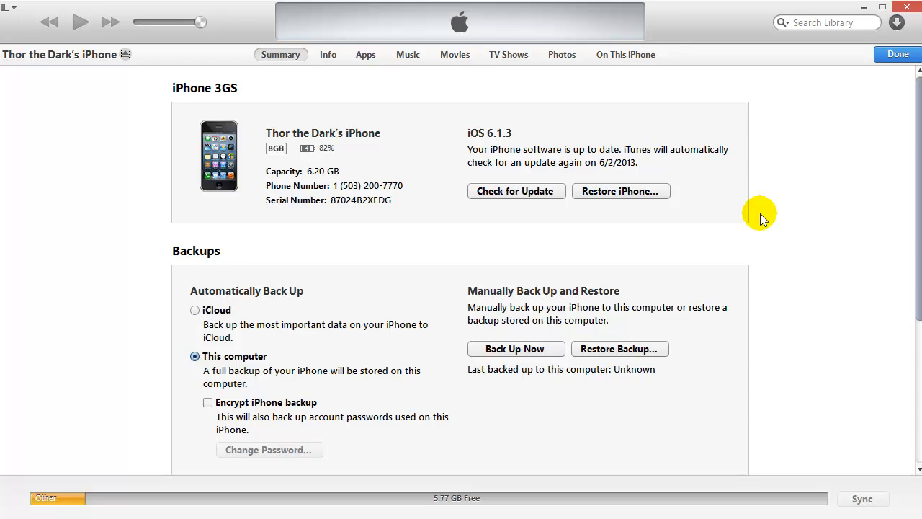
{"action": "scroll", "scroll_direction": "down", "scroll_amount": 3}
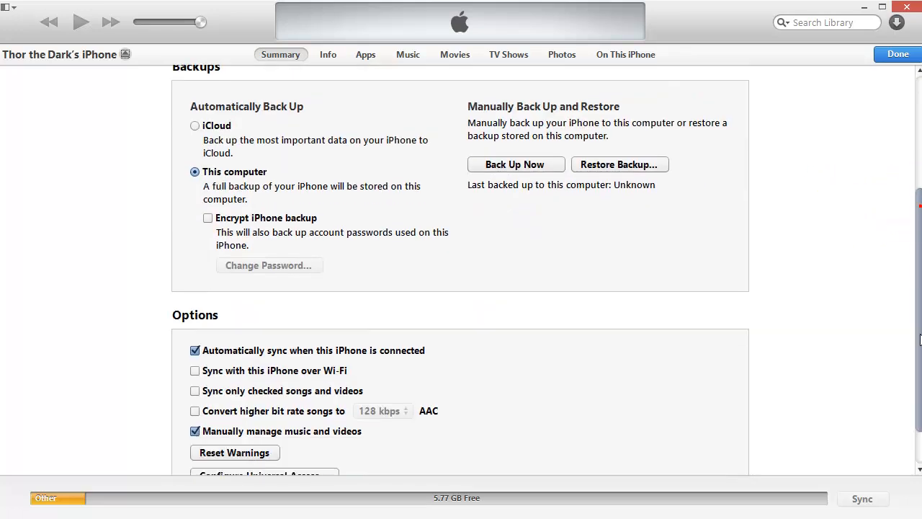
{"action": "scroll", "scroll_direction": "up", "scroll_amount": 3}
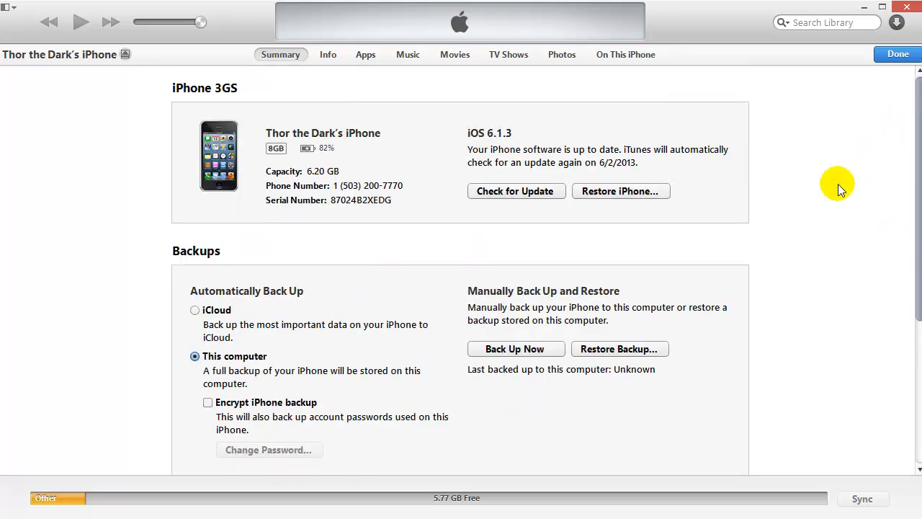